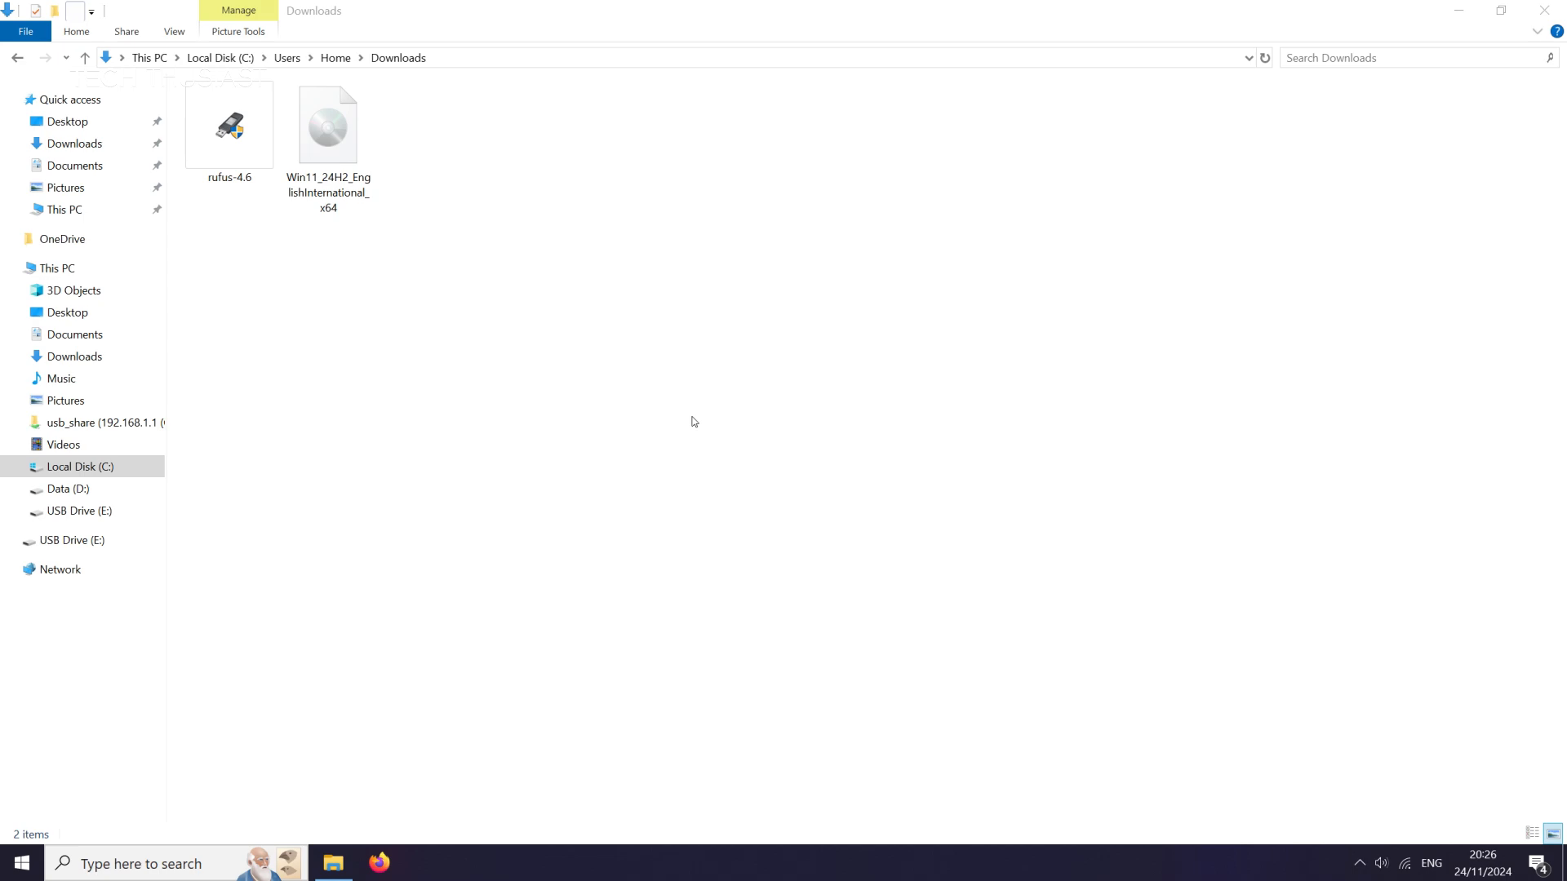
Launch rufus-4.6 from Downloads and allow it through the User Account Control prompt
left_click(229, 130)
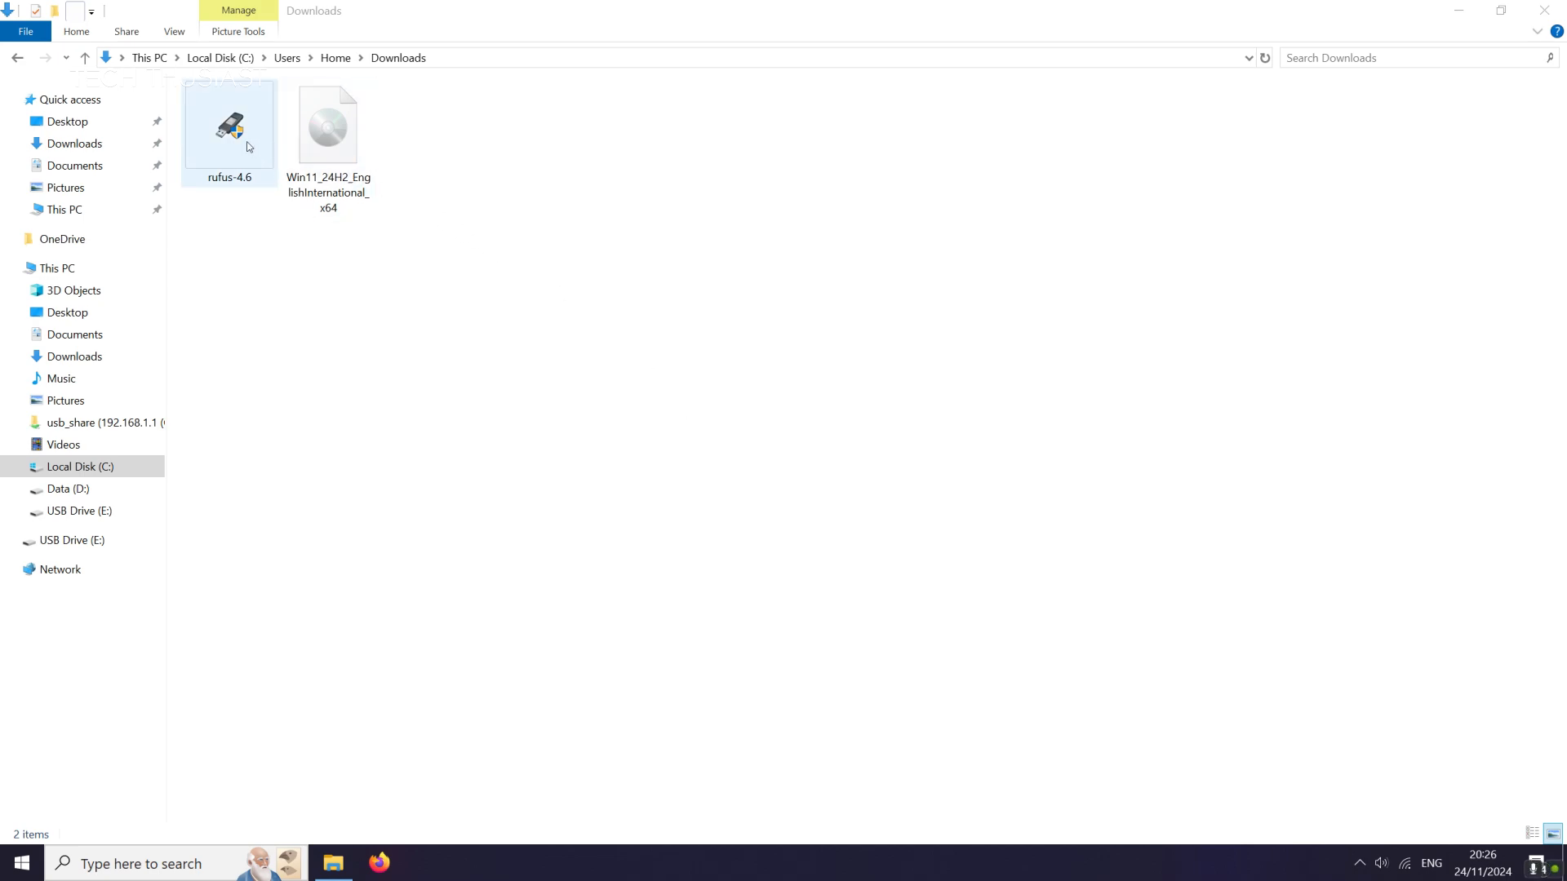
double_click(228, 127)
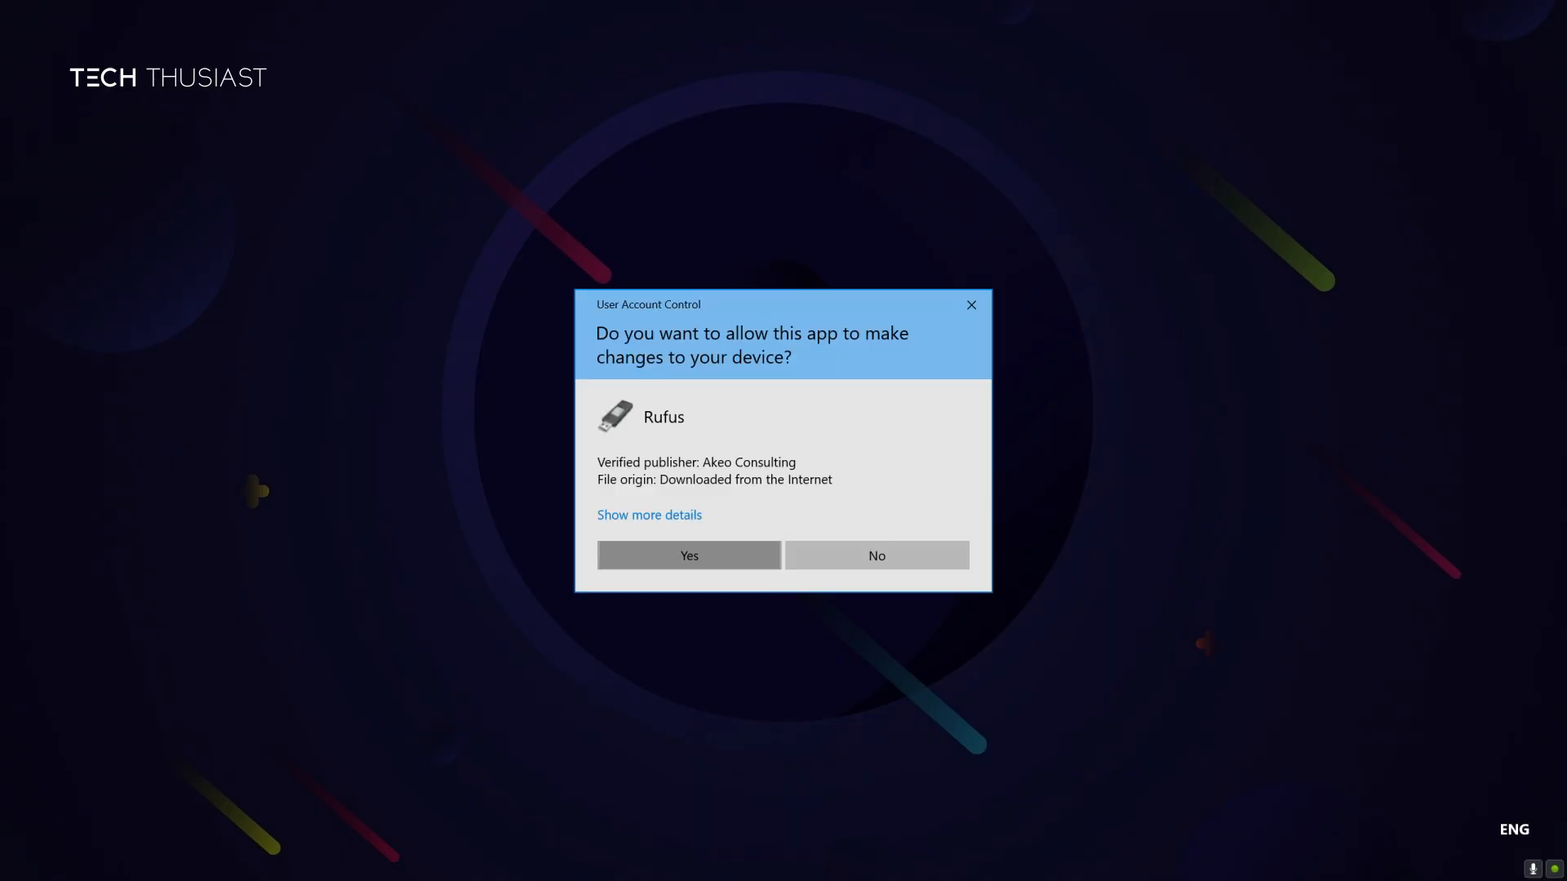
left_click(688, 555)
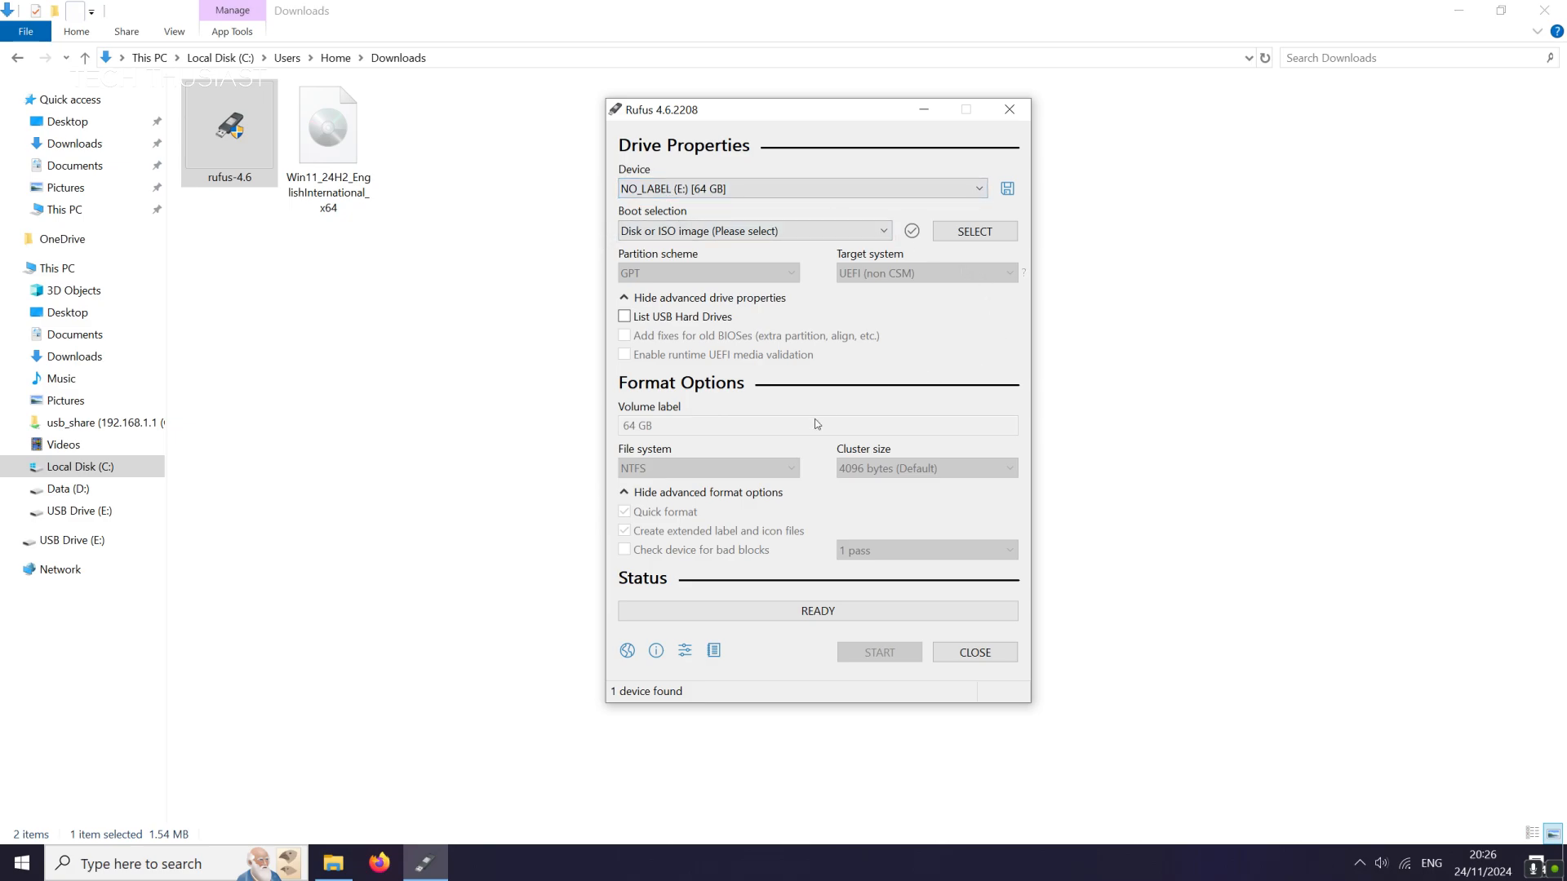
Load Win11_24H2_EnglishInternational_x64.iso with GPT/UEFI defaults and start writing the USB drive
left_click(328, 126)
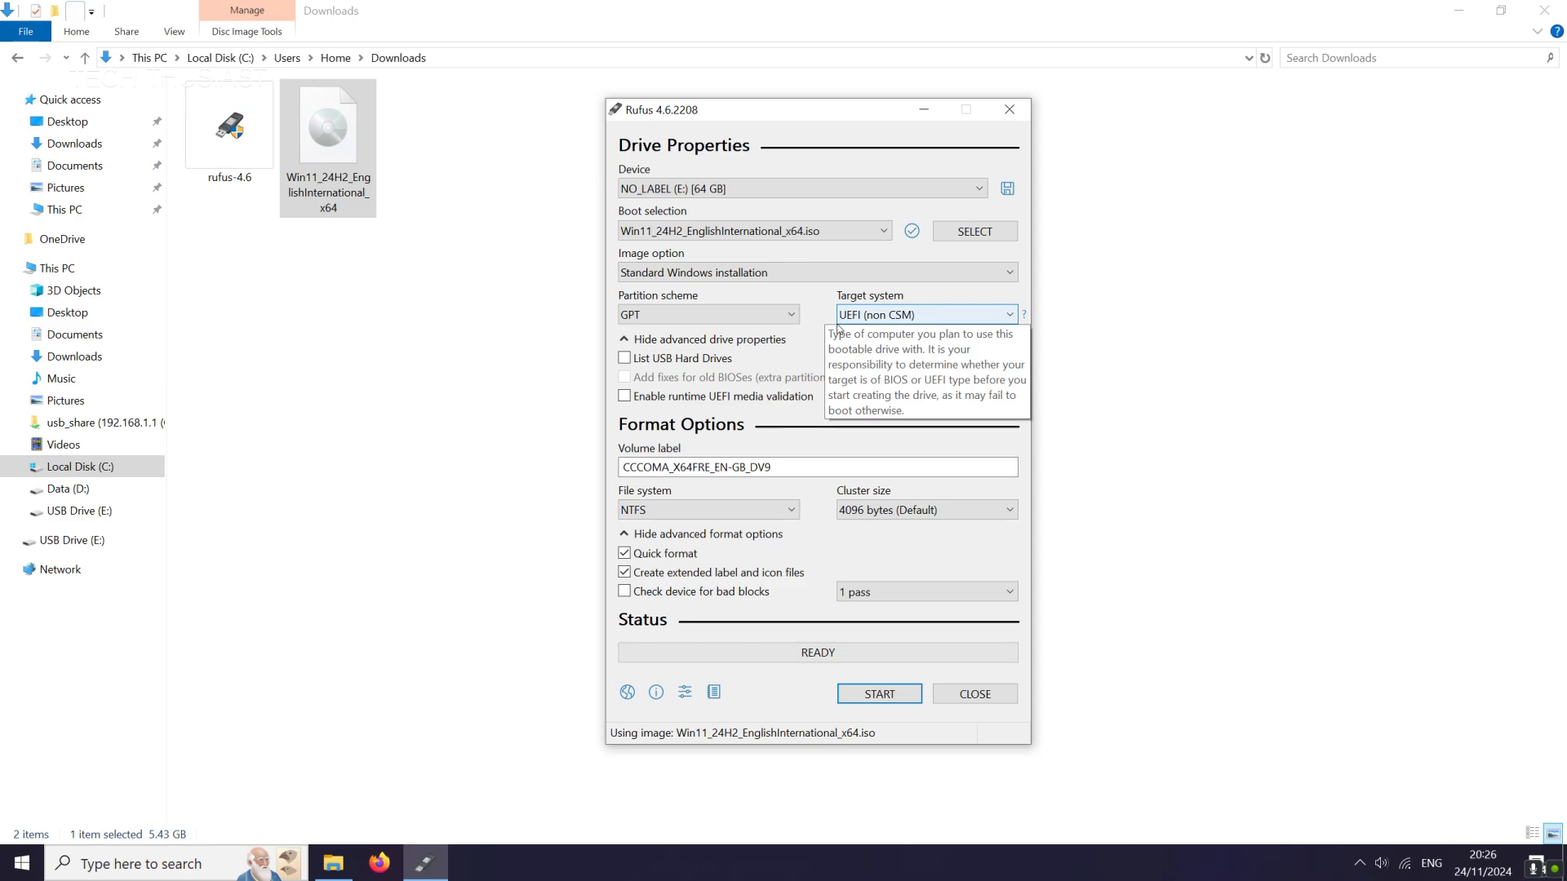
mouse_move(756, 318)
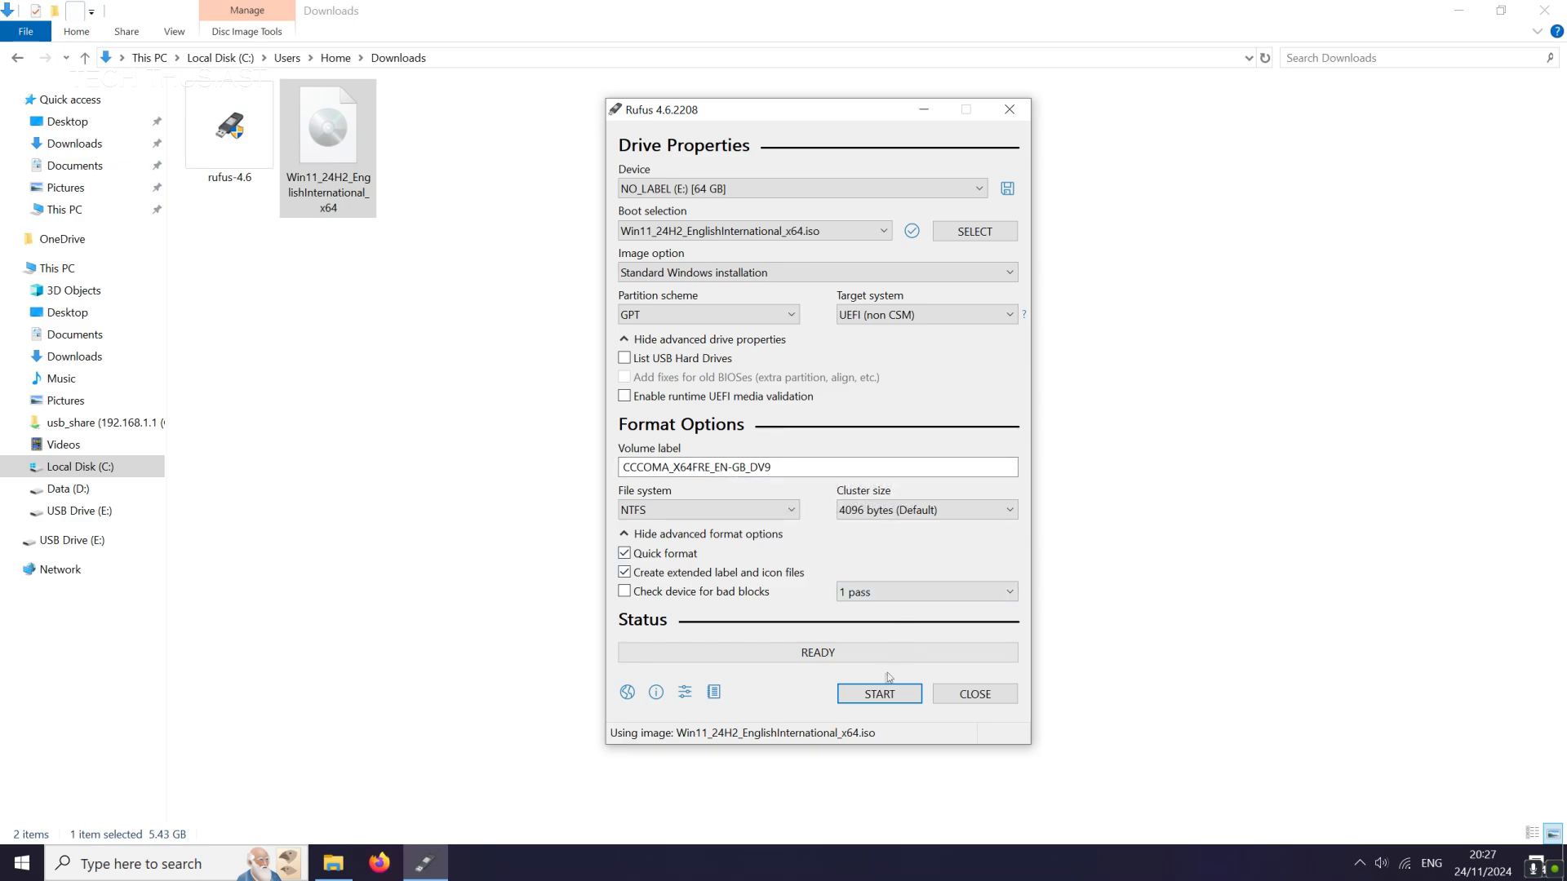
left_click(879, 694)
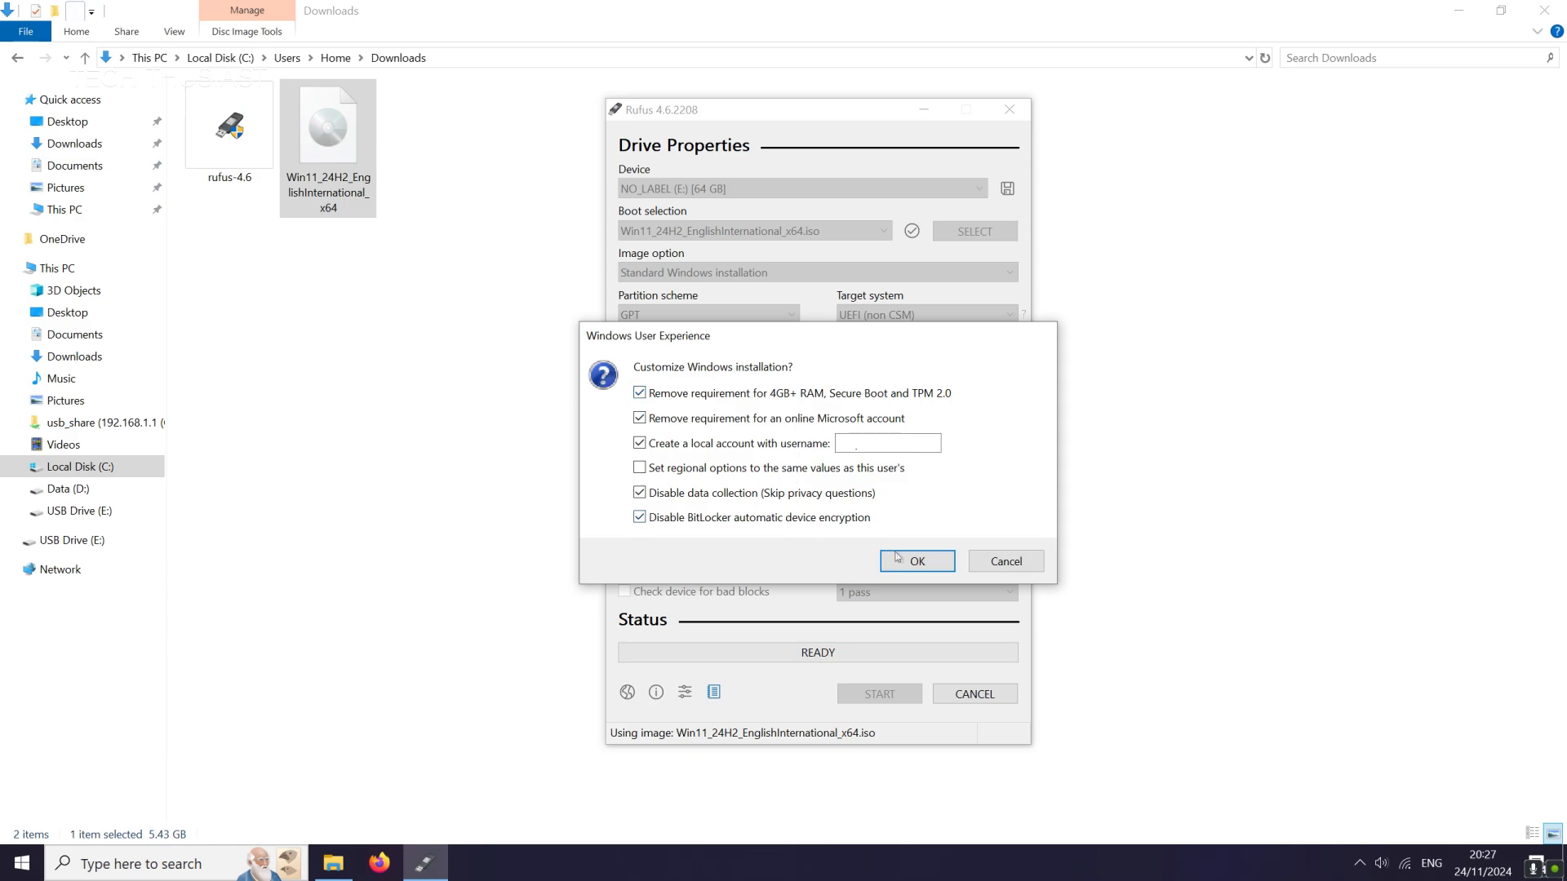
Accept removing hardware requirements, confirm erasing the drive, and close Rufus once READY
left_click(916, 560)
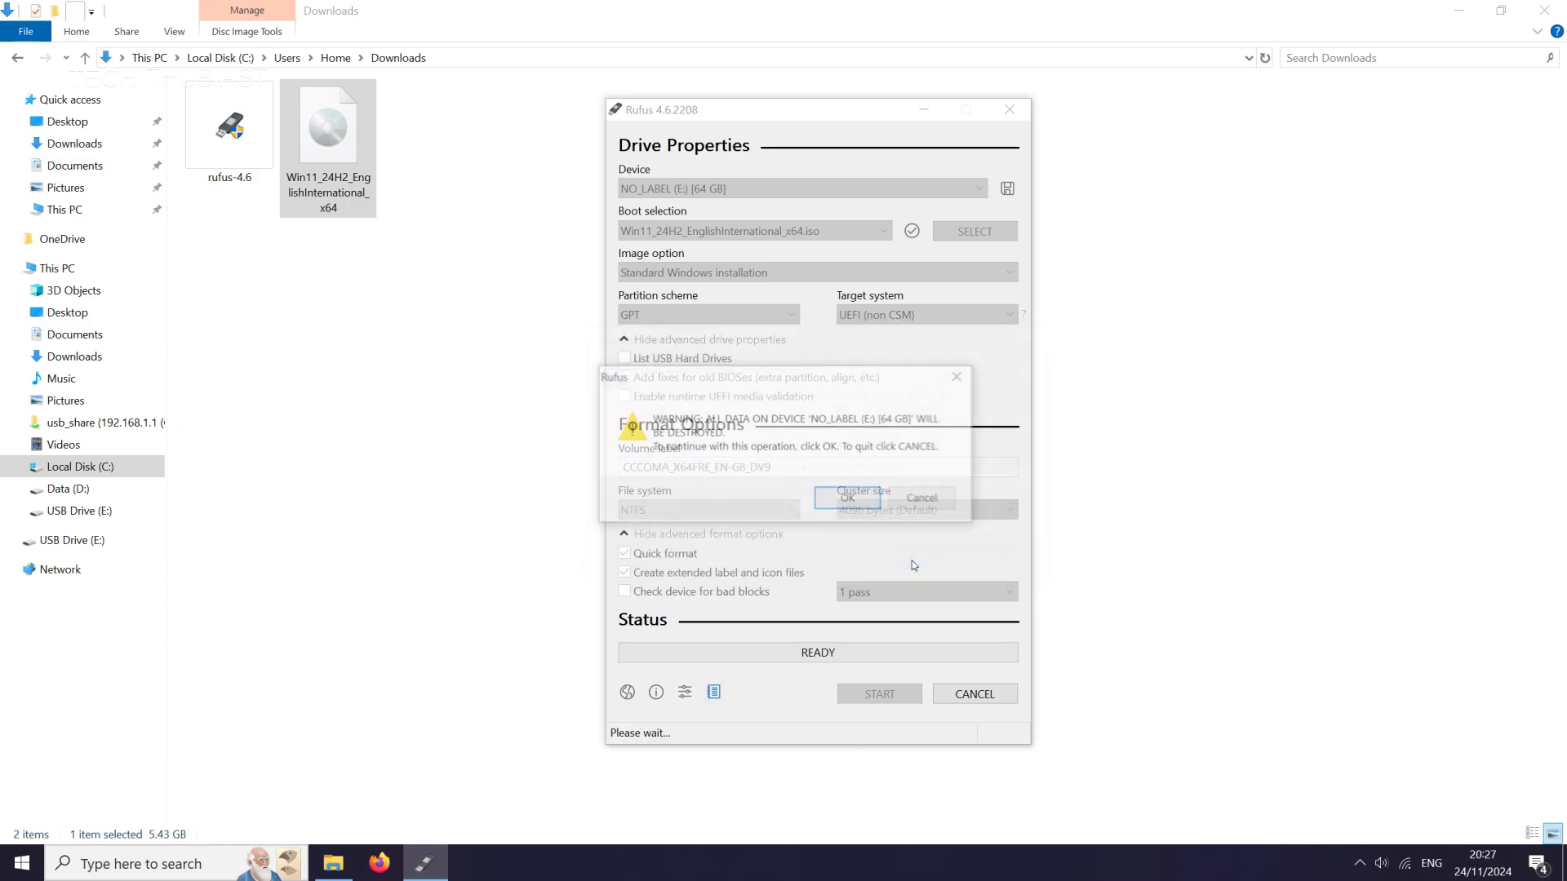
left_click(878, 694)
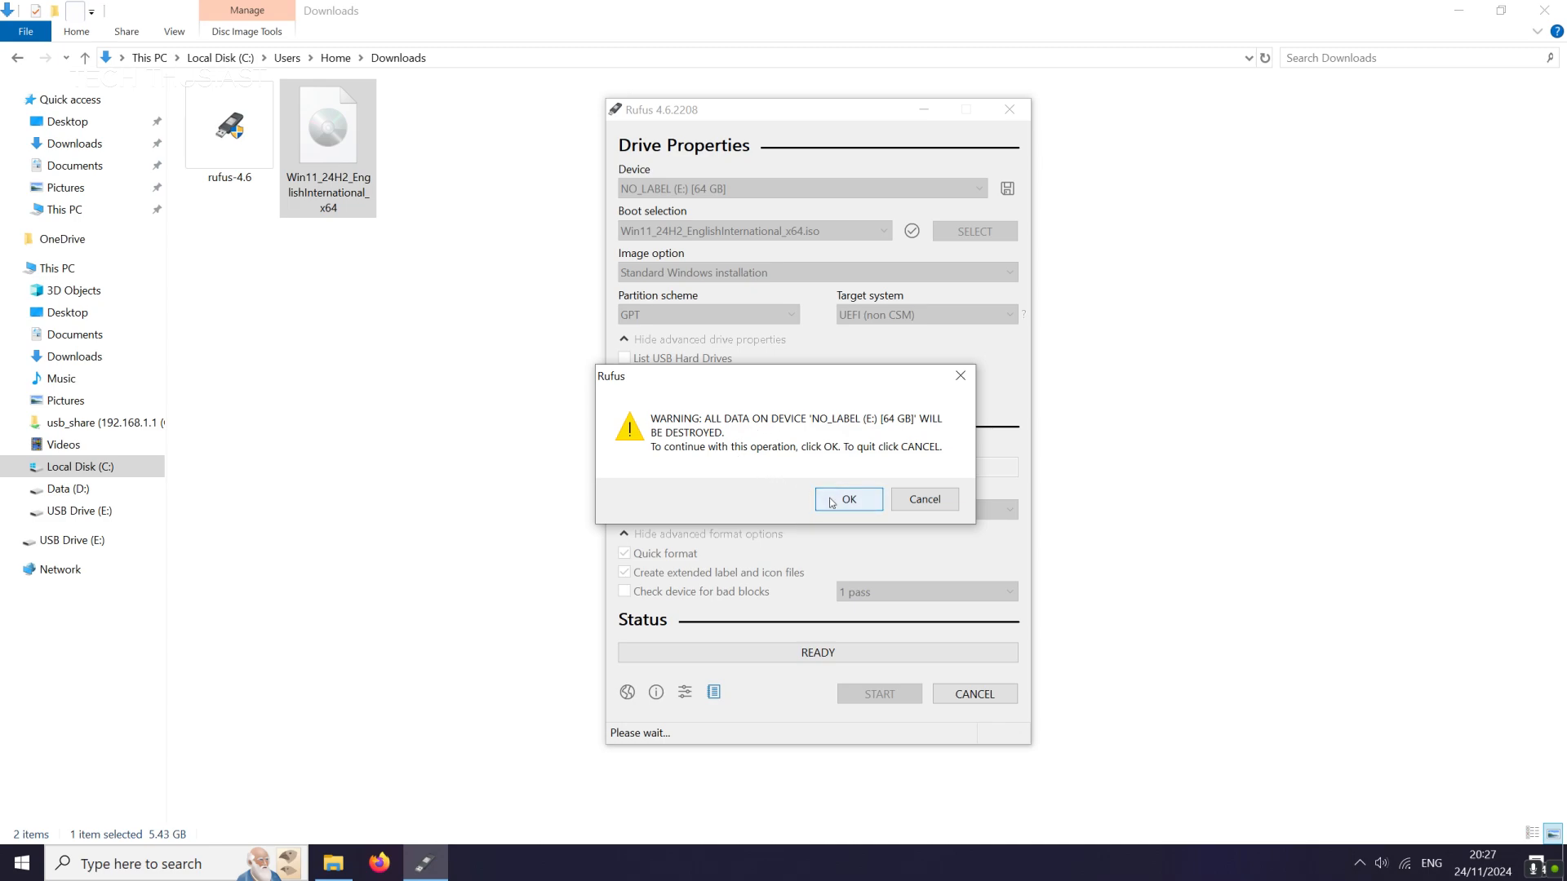
left_click(847, 499)
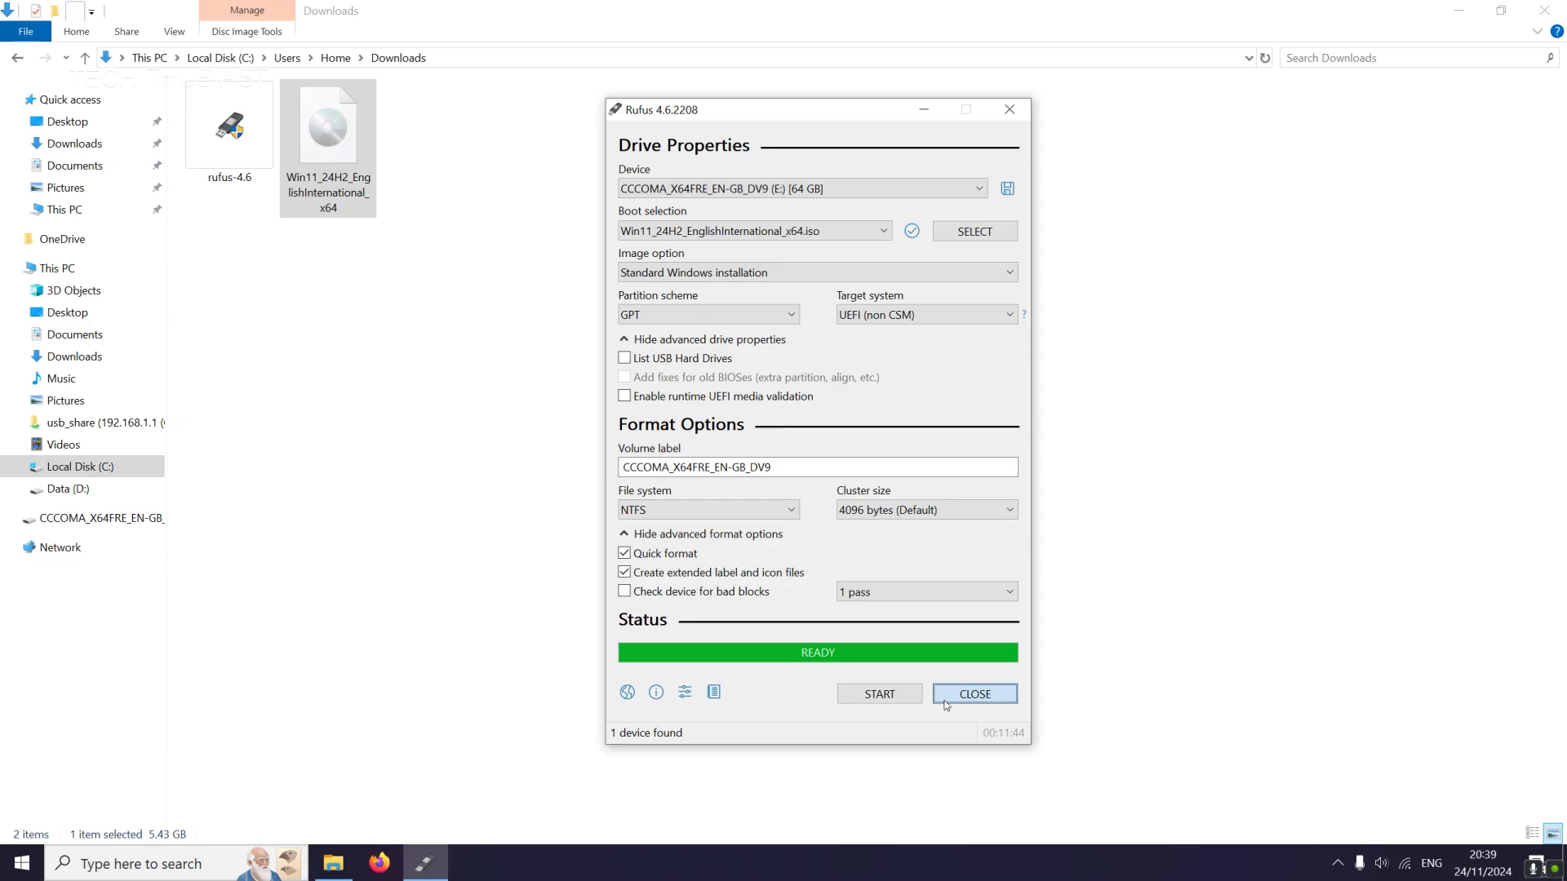
left_click(973, 694)
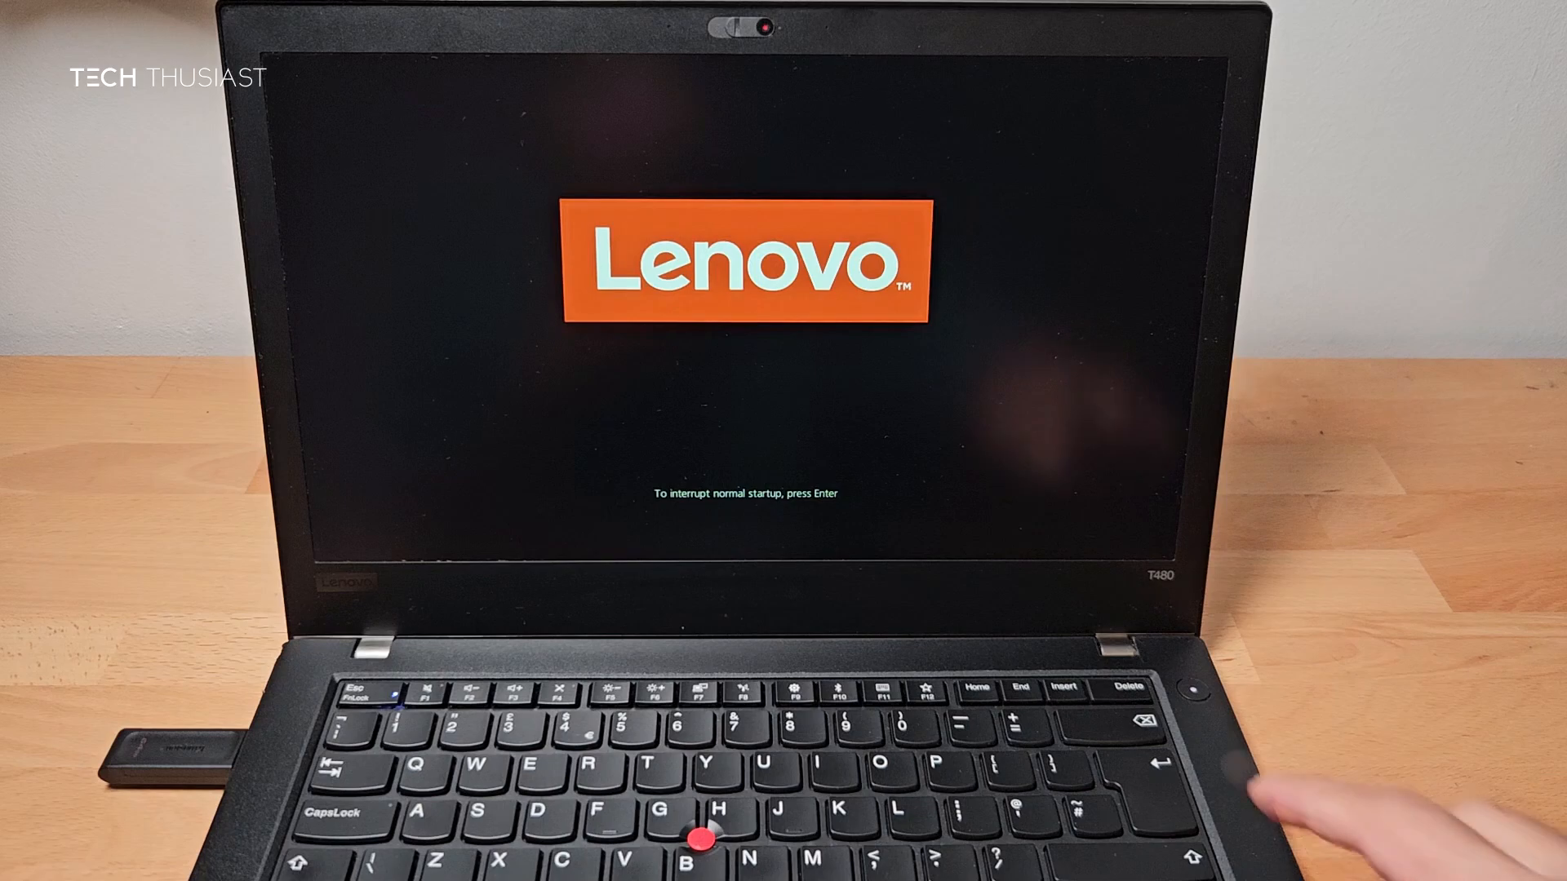
Interrupt startup at the Lenovo logo and enter ThinkPad Setup with F1
key("Enter")
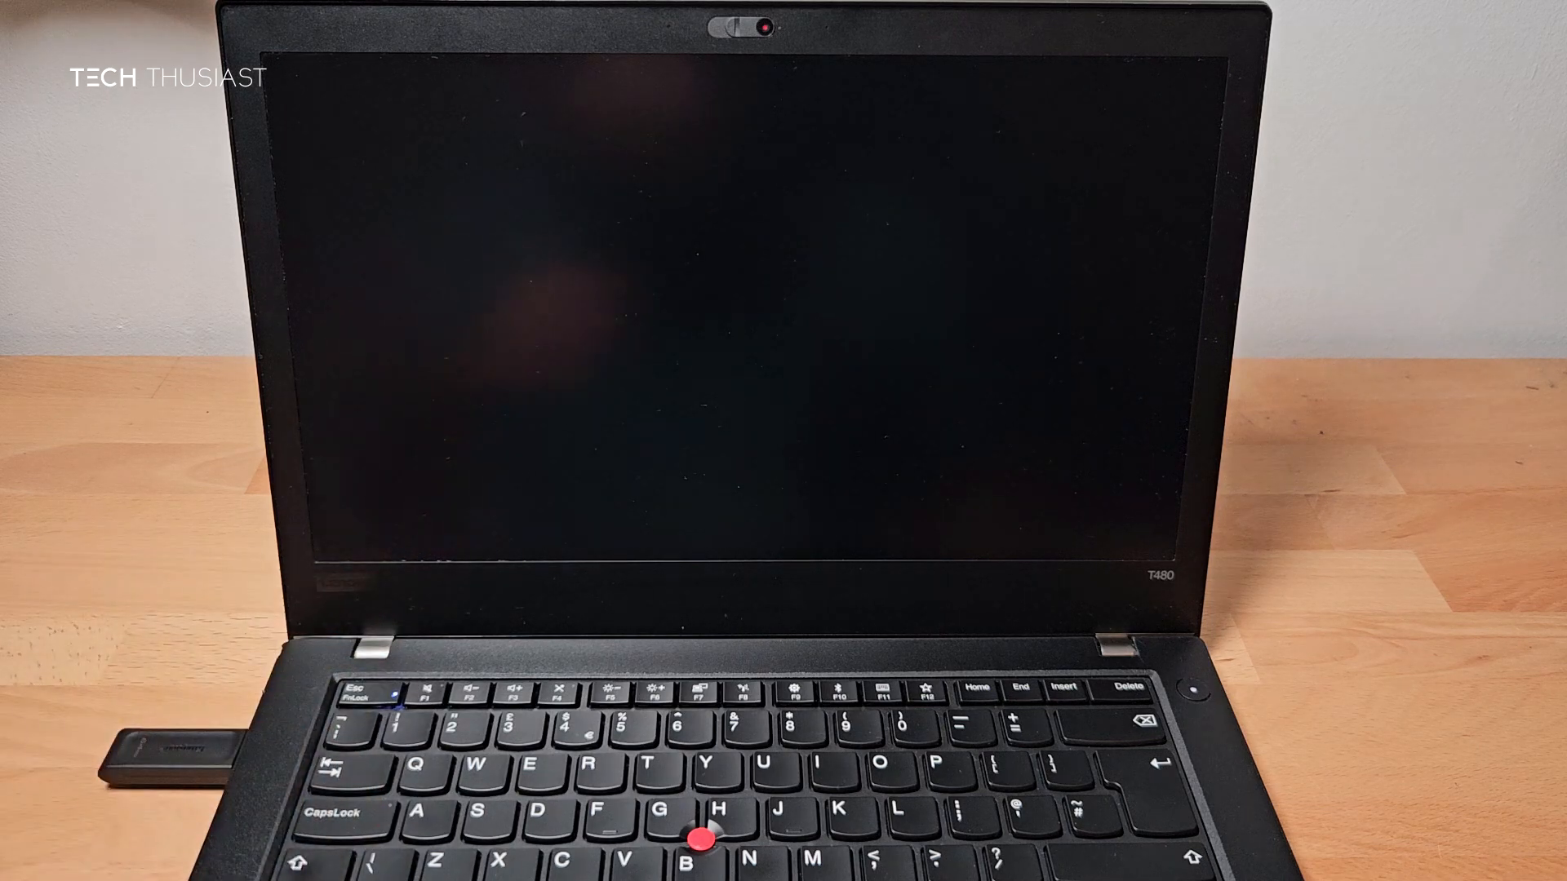
key("f1")
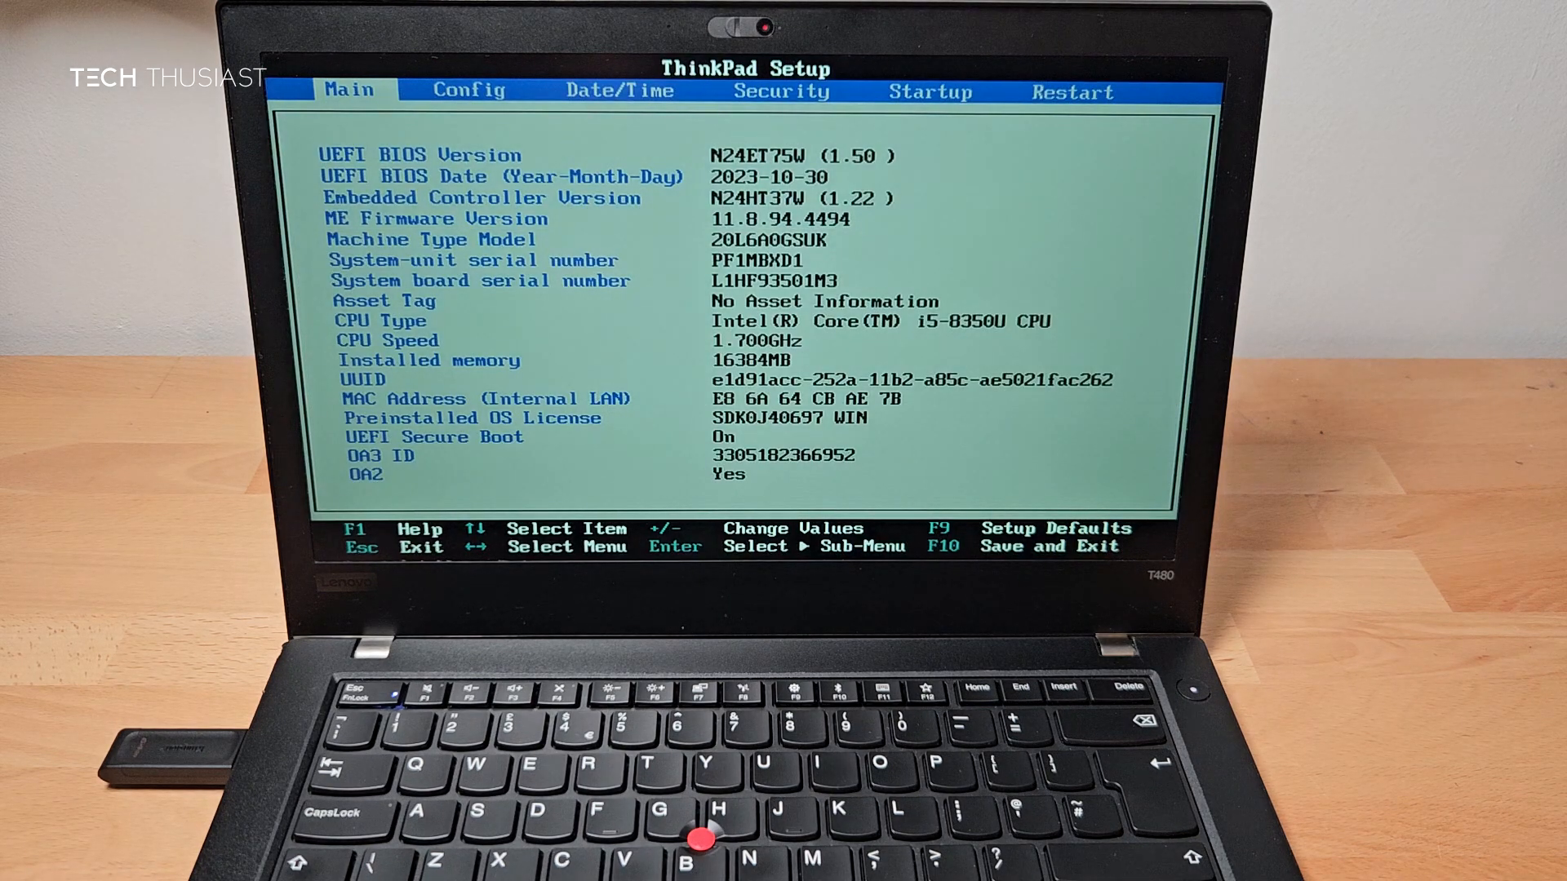
Set Secure Boot to Disabled under Security, save with F10 and boot from the USB drive
left_click(780, 91)
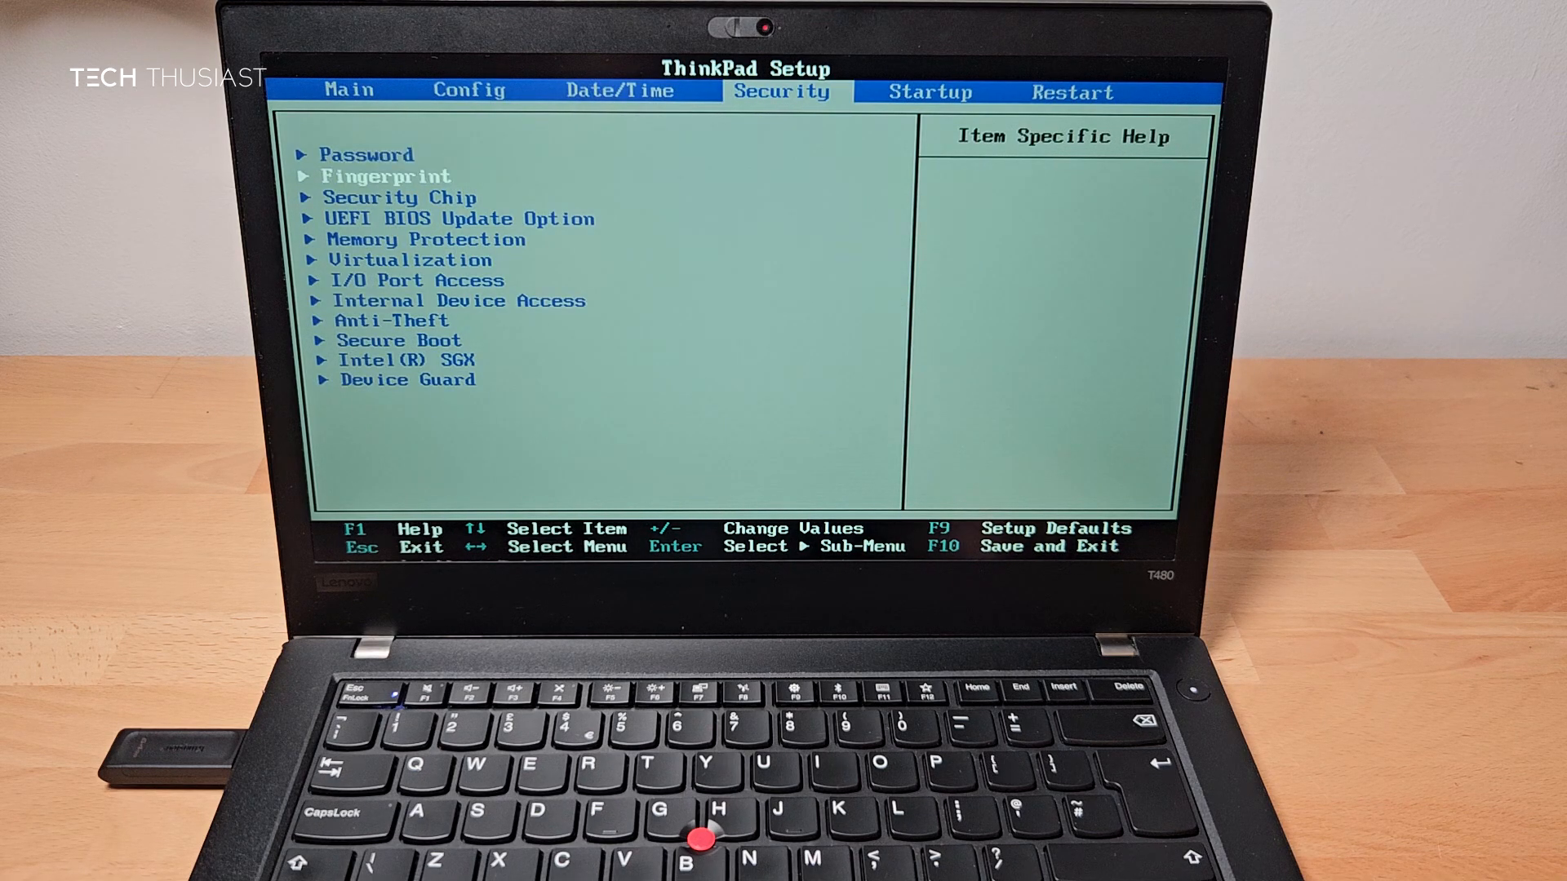
key("down")
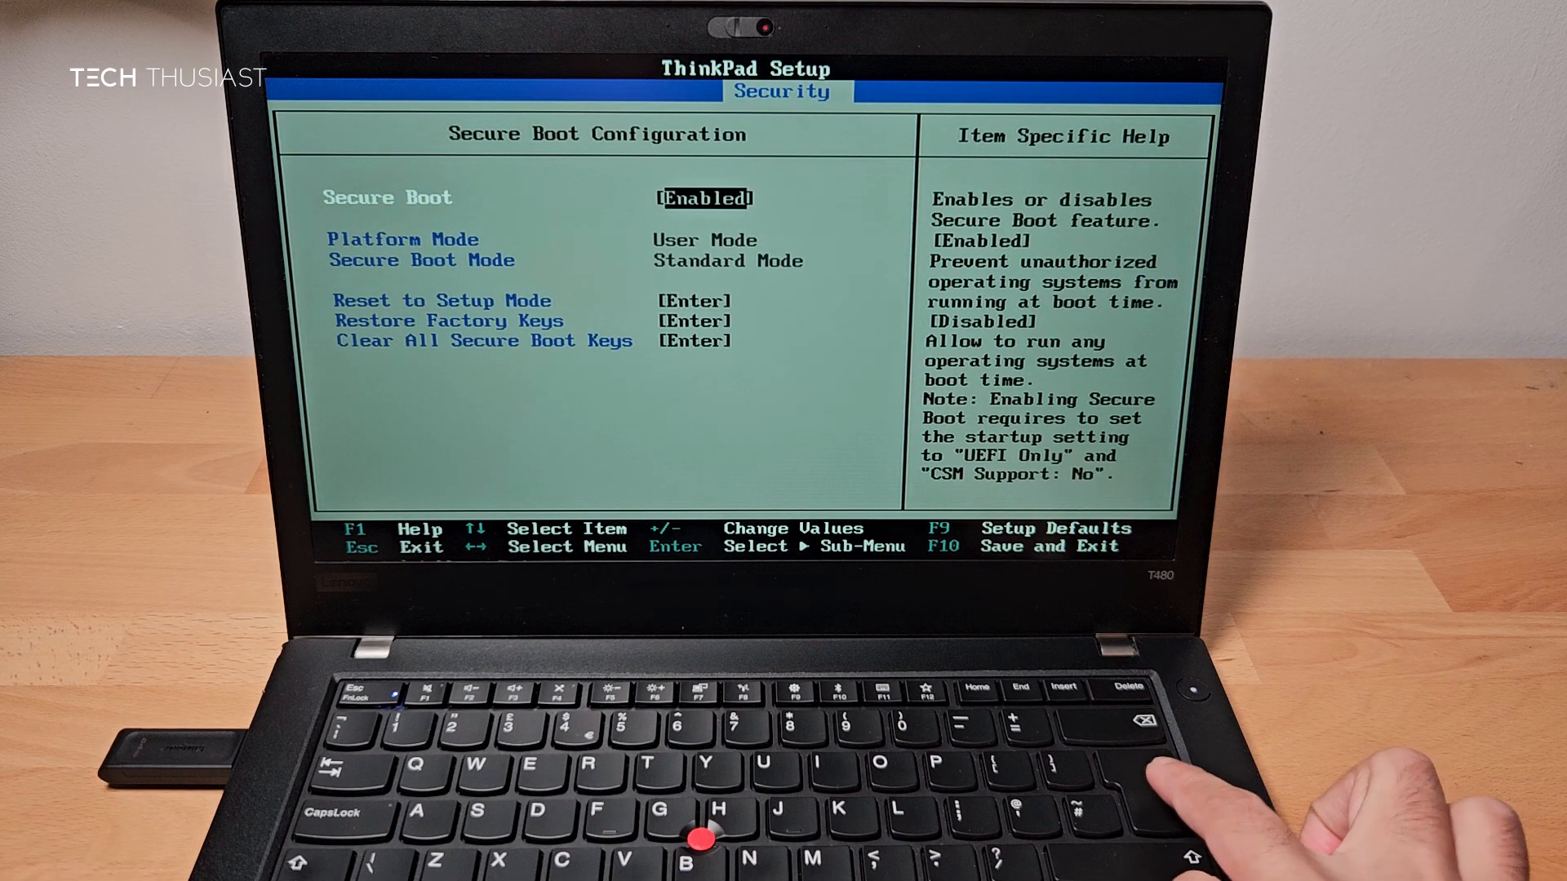
key("Enter")
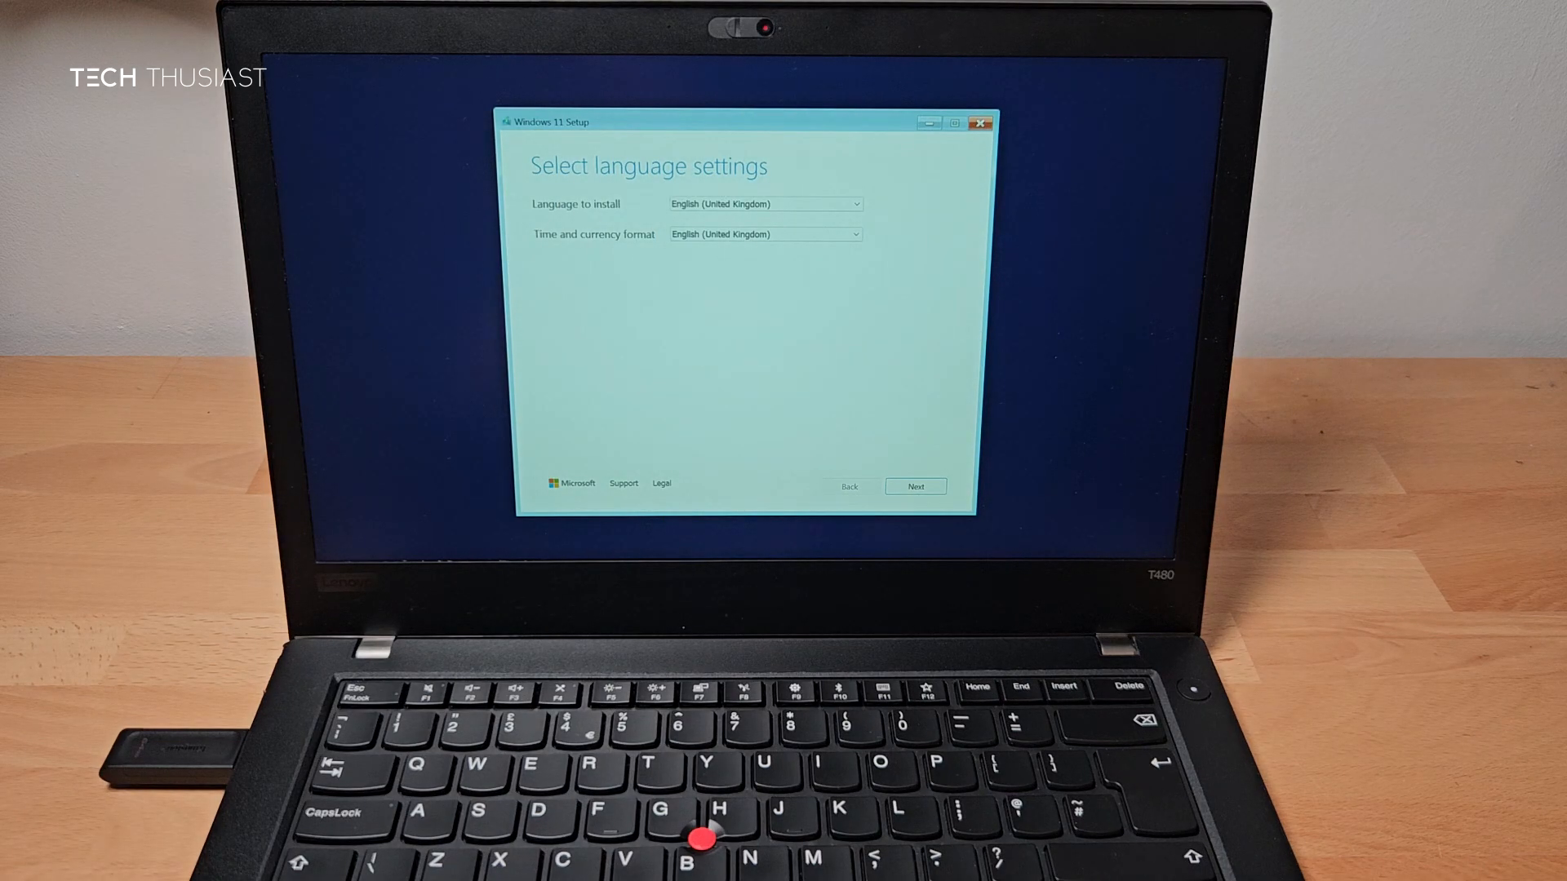
Keep English (United Kingdom), target Disk 0's unallocated space, and start installing Windows 11 Pro
left_click(915, 487)
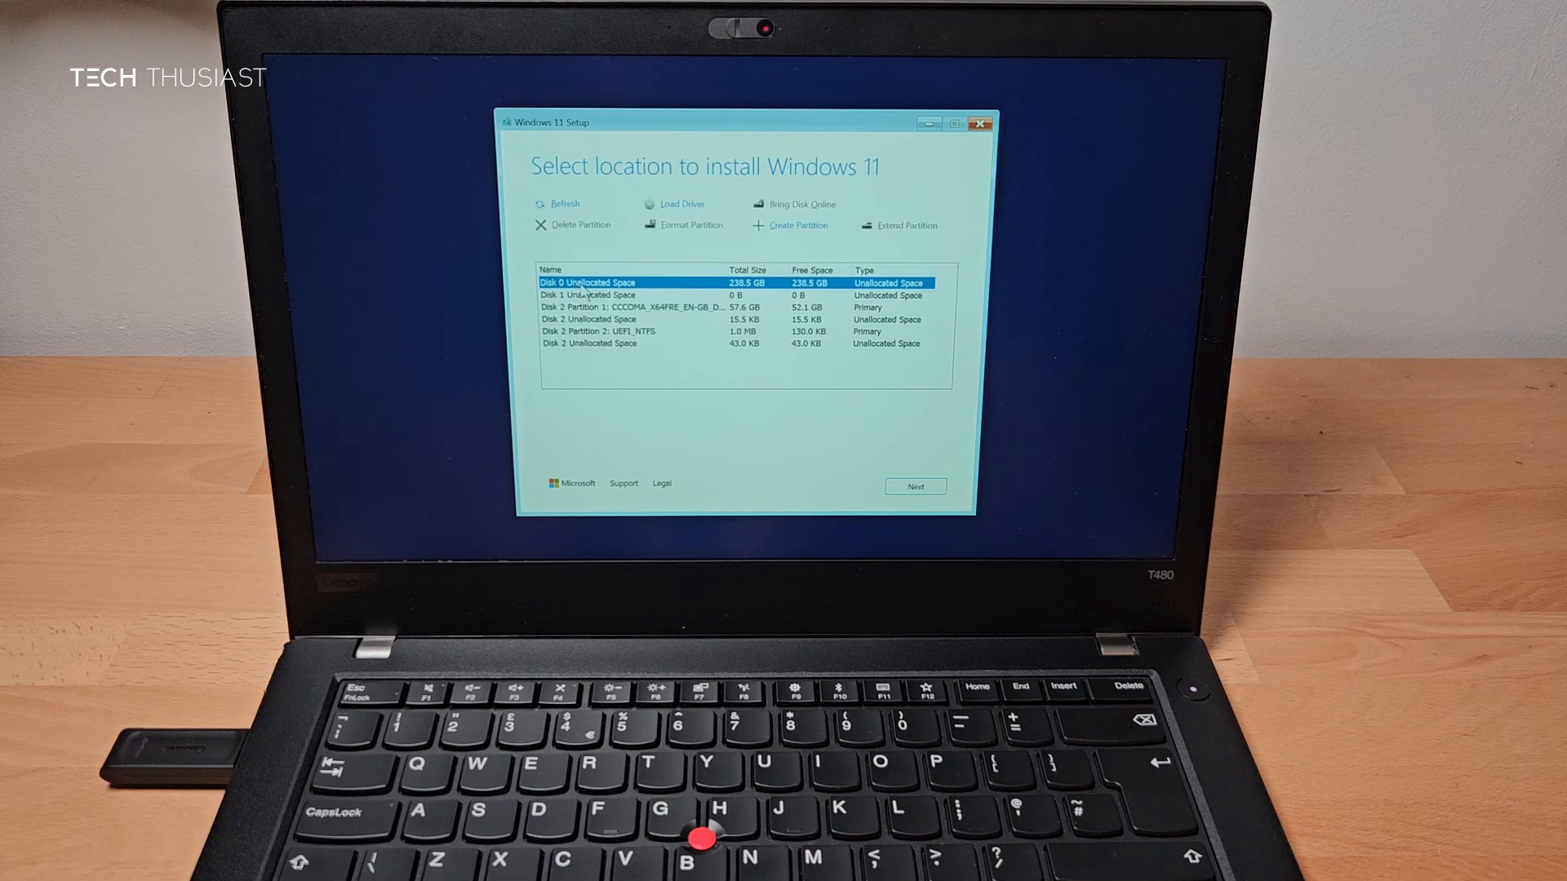
mouse_move(780, 377)
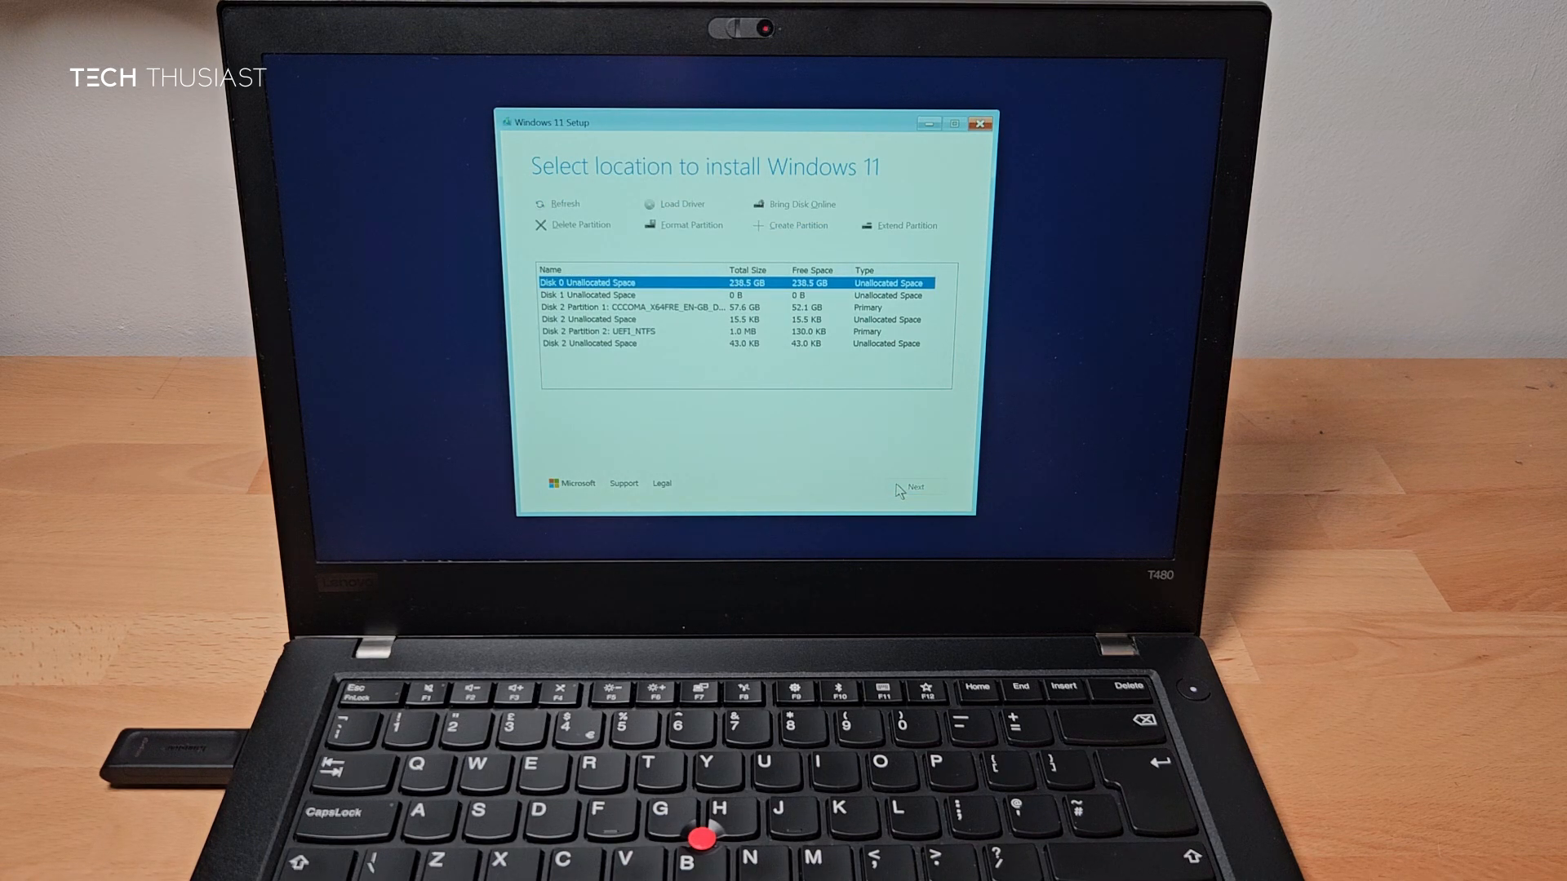
left_click(914, 486)
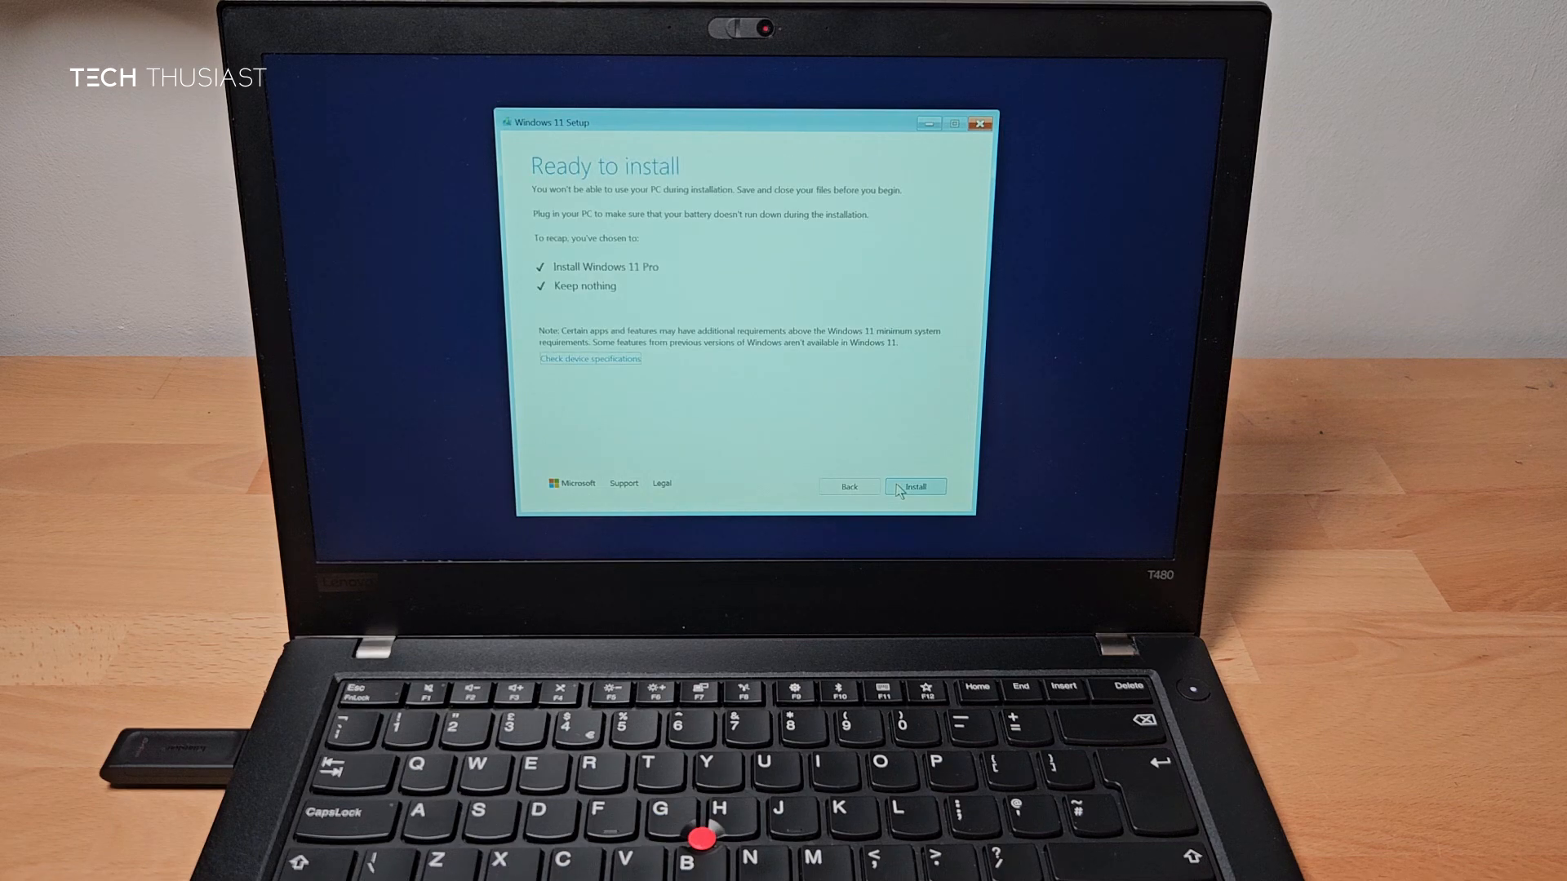
mouse_move(687, 297)
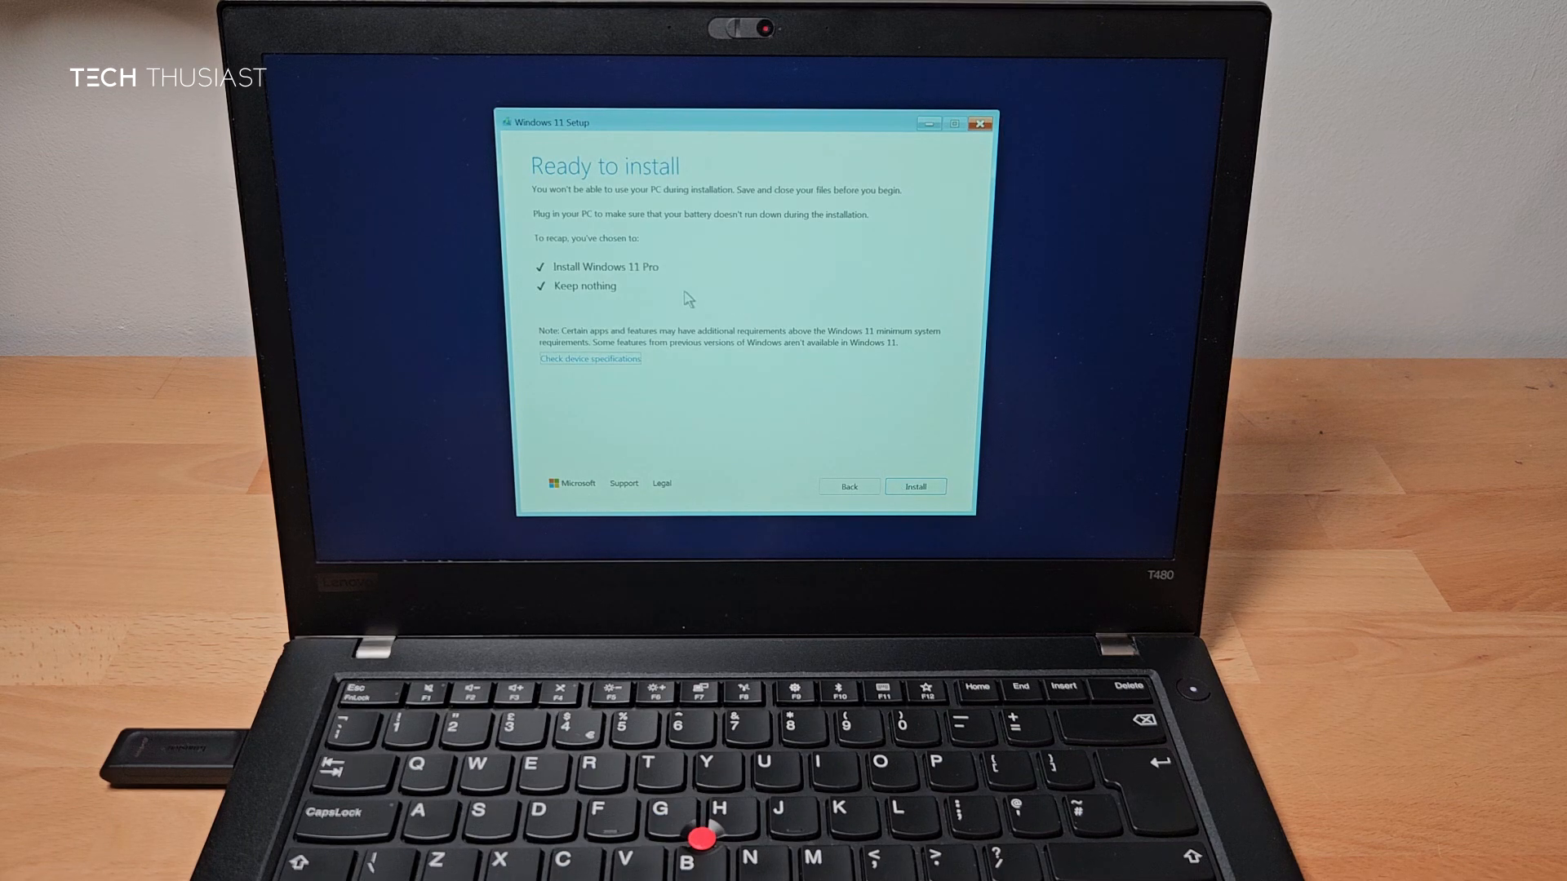
mouse_move(785, 375)
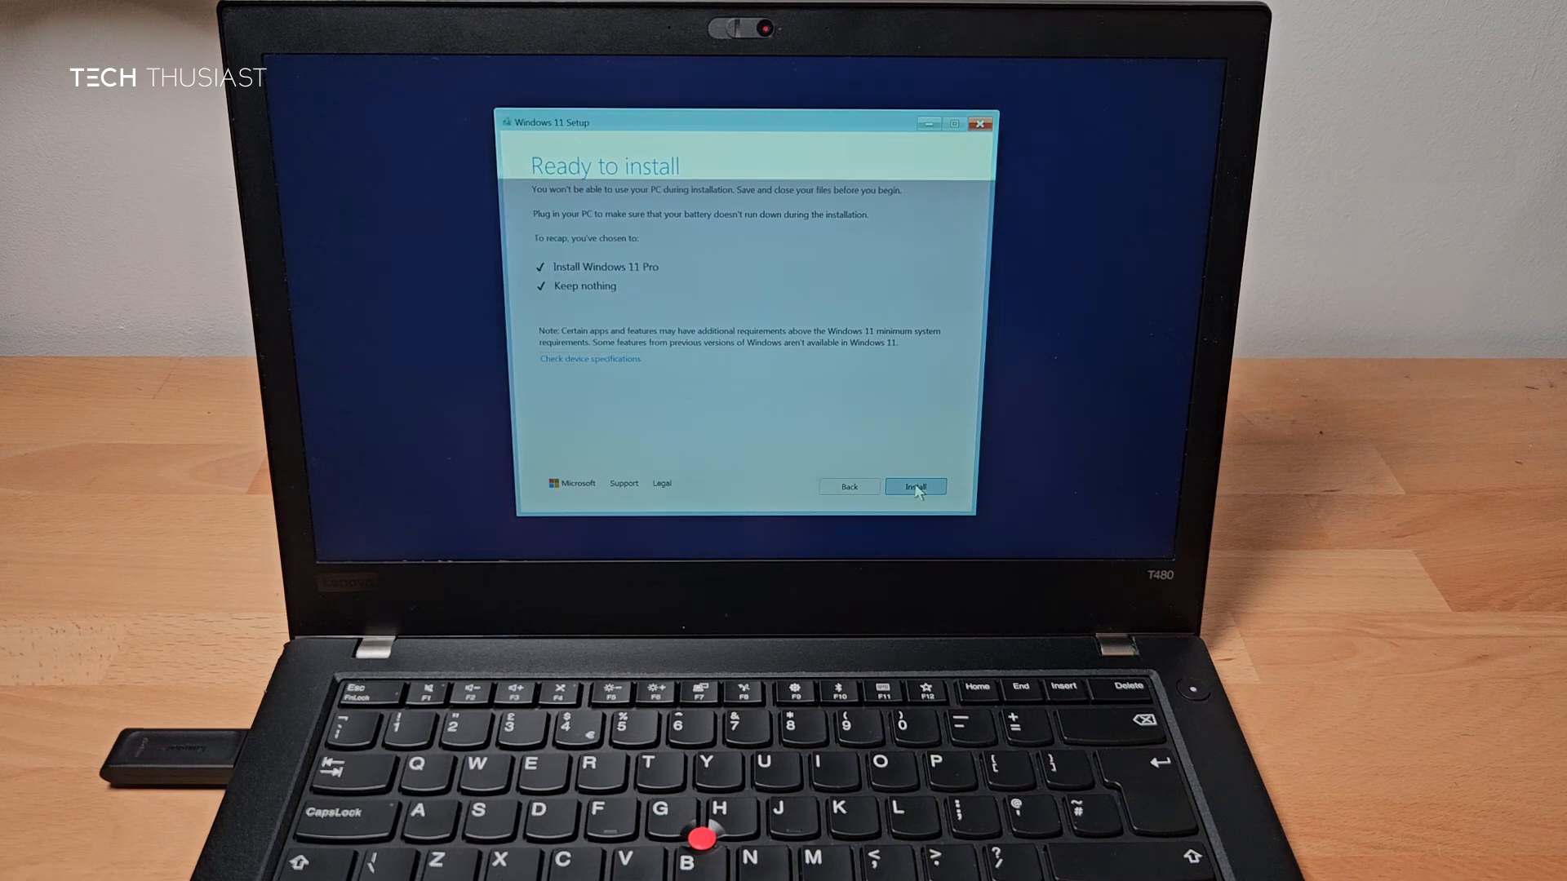
left_click(914, 487)
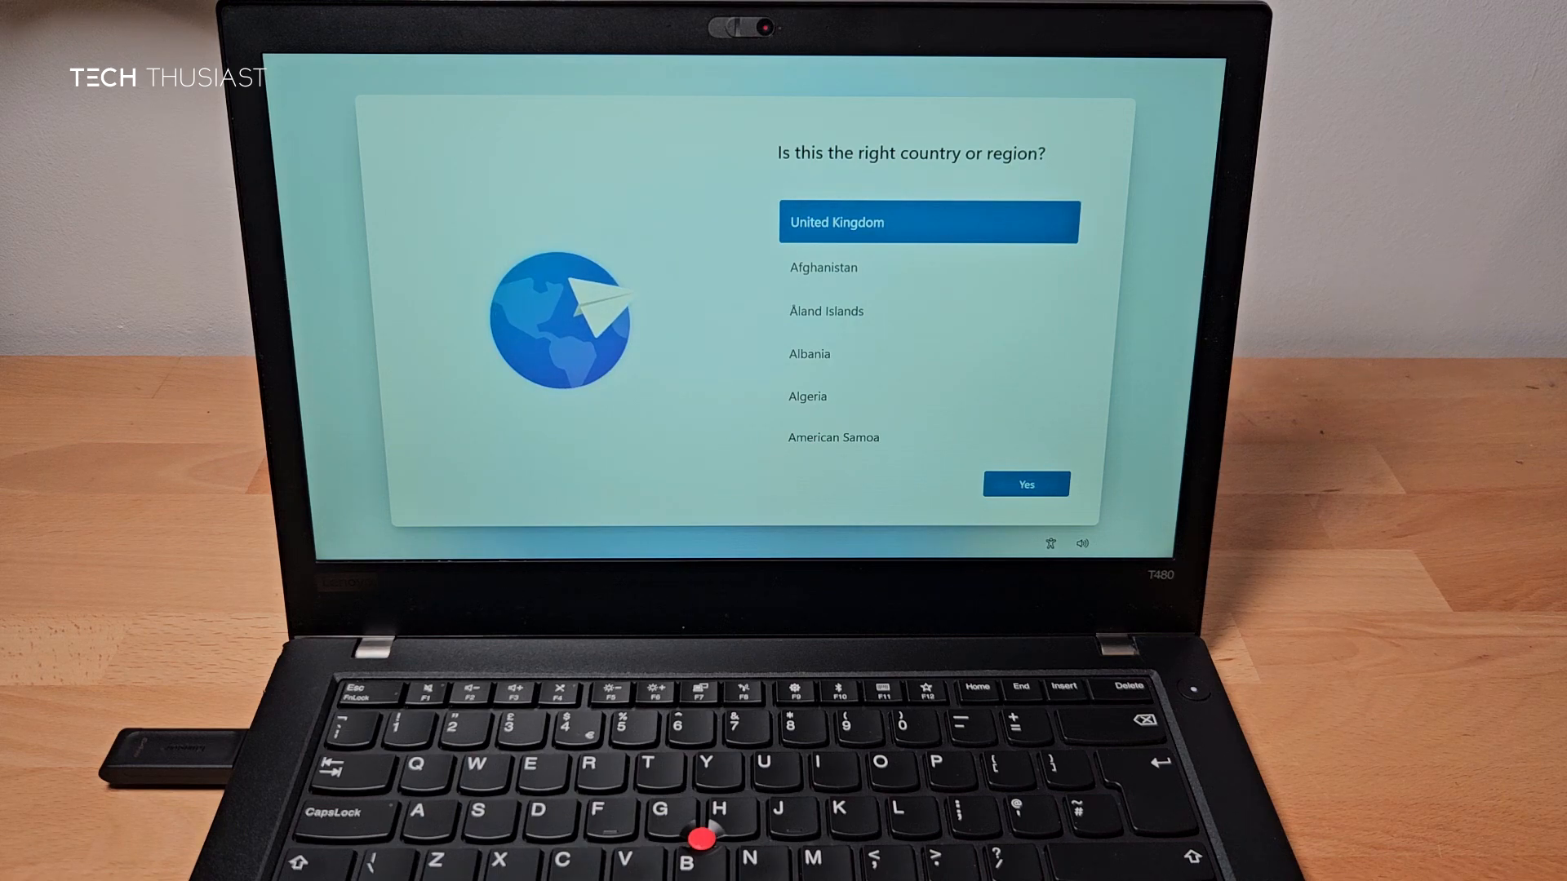
Confirm United Kingdom as the region and continue to the Windows 11 desktop
left_click(1025, 483)
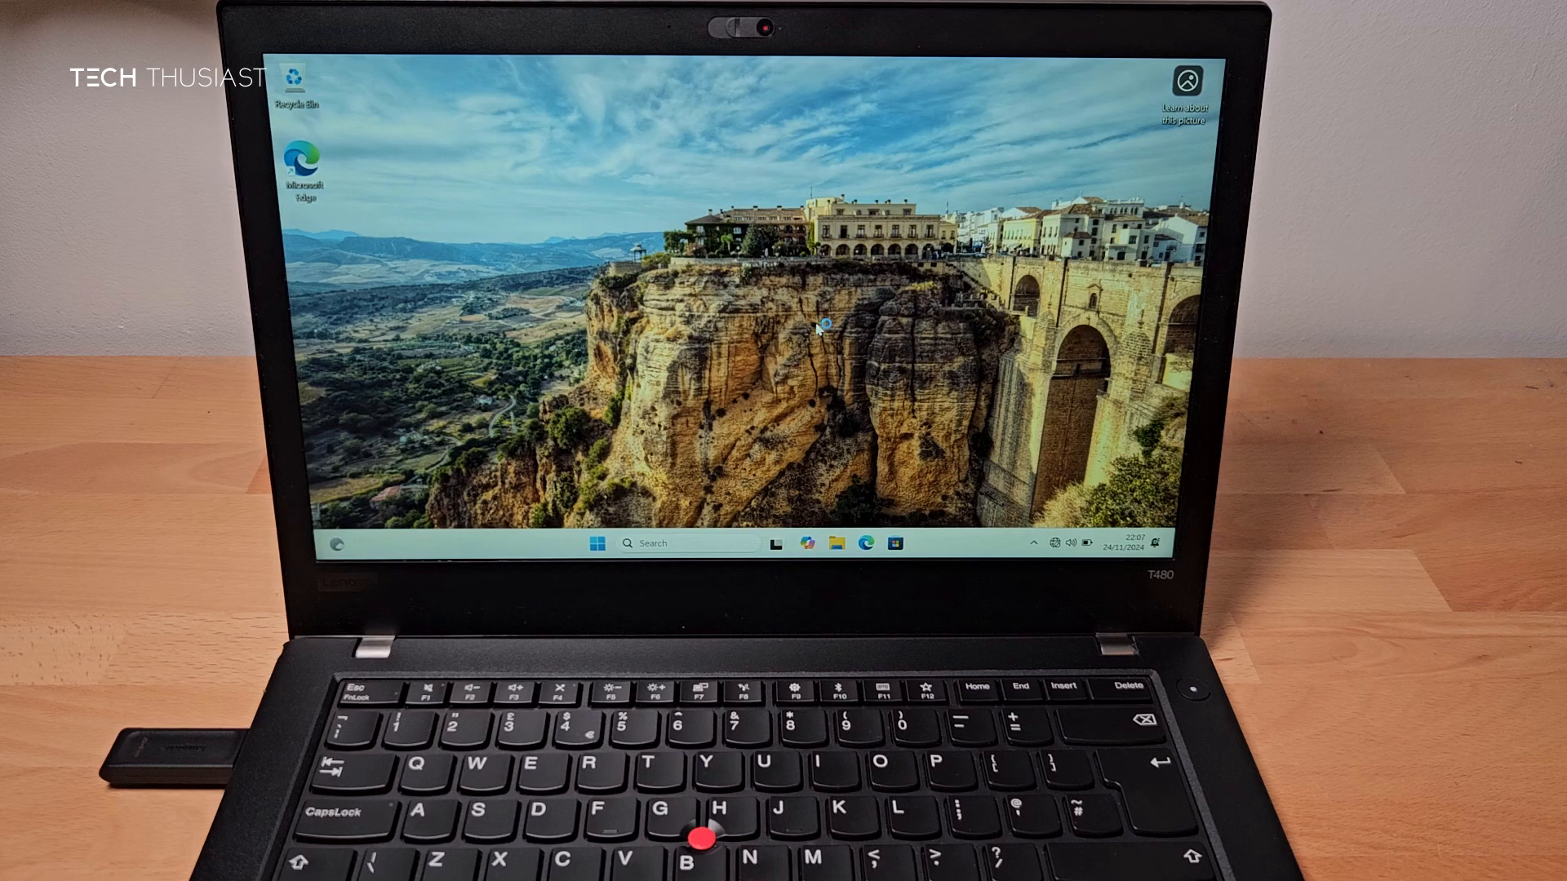
mouse_move(820, 328)
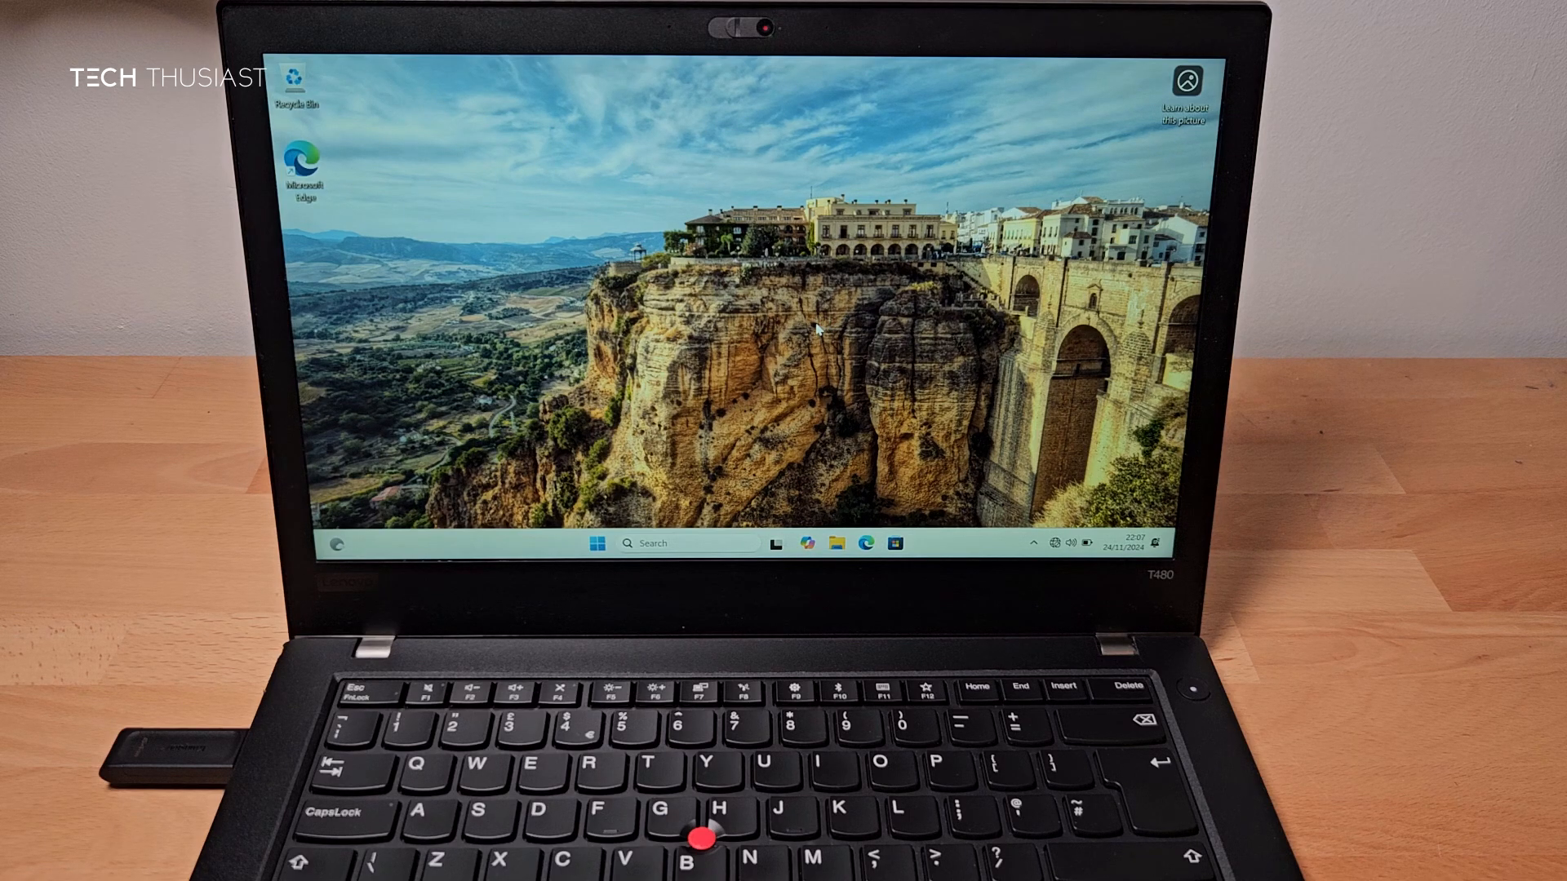